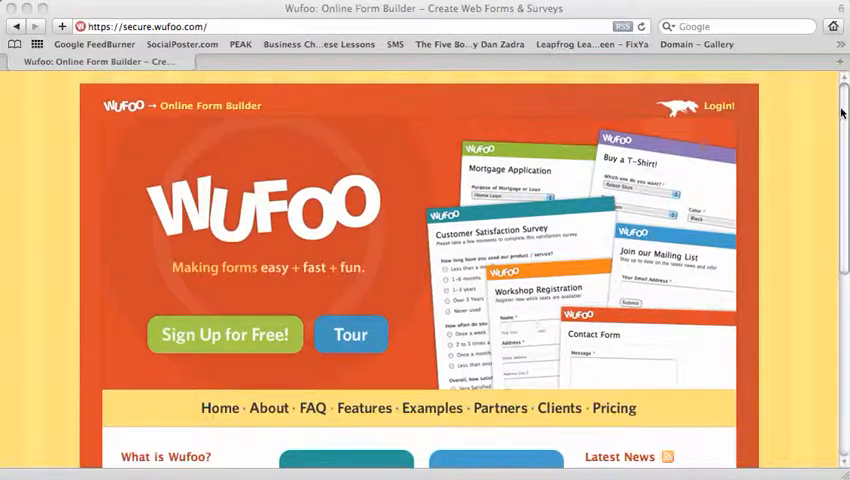
scroll("down", 3)
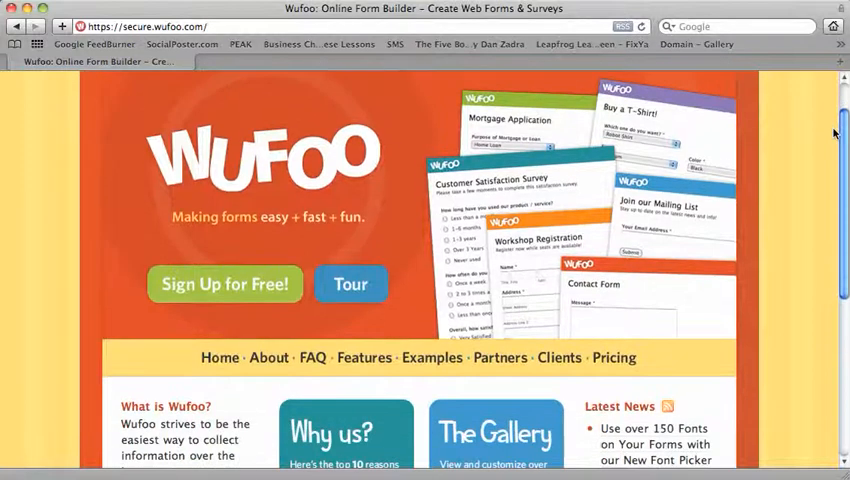
scroll("down", 3)
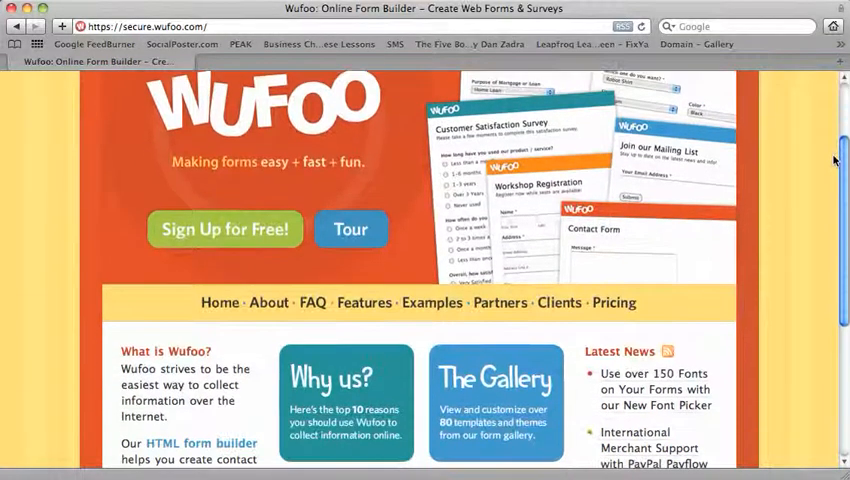
scroll("down", 3)
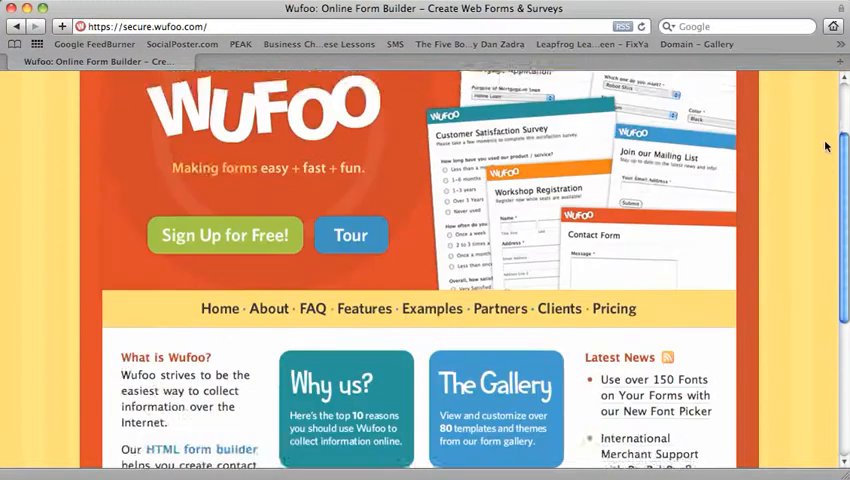
scroll("up", 3)
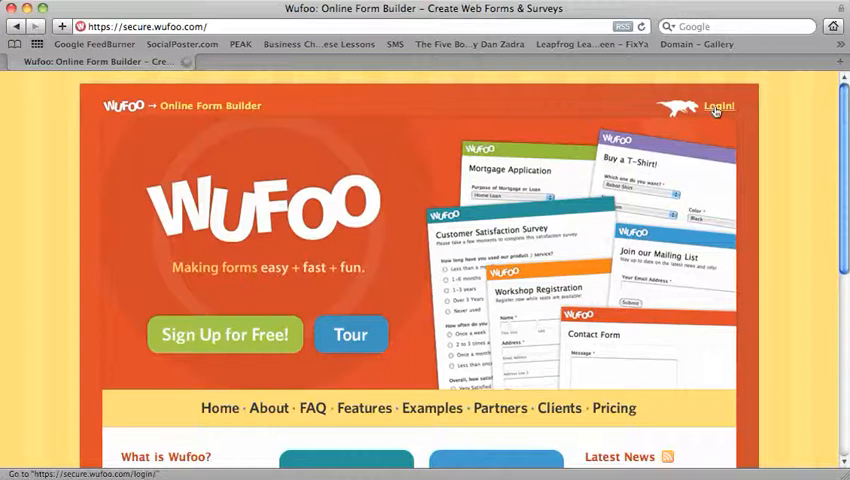
left_click(717, 106)
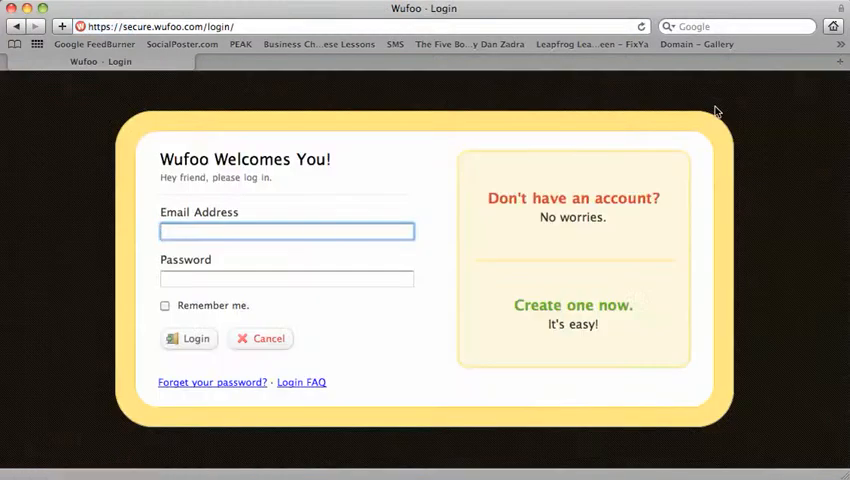
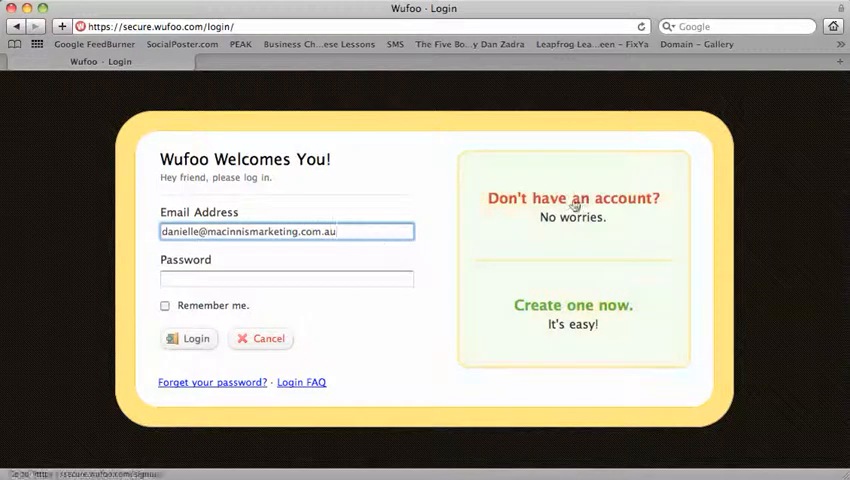
Step: Enter the account password and submit the login
left_click(287, 279)
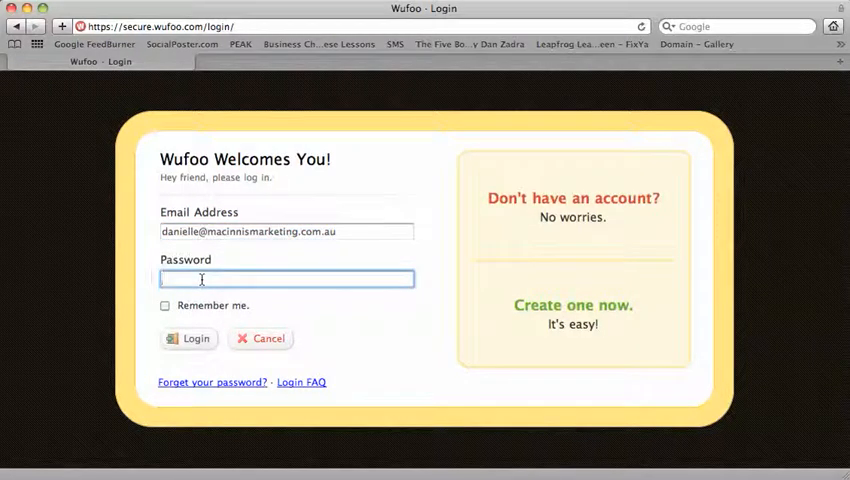
type("••••")
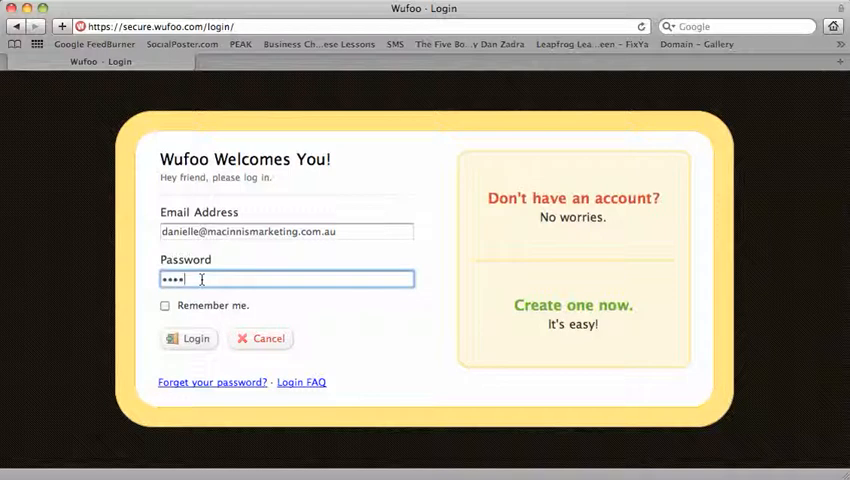
left_click(190, 338)
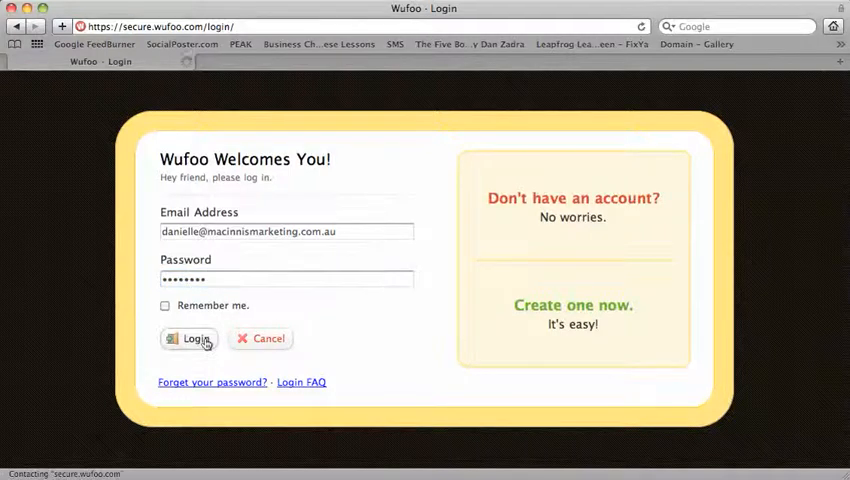
left_click(189, 338)
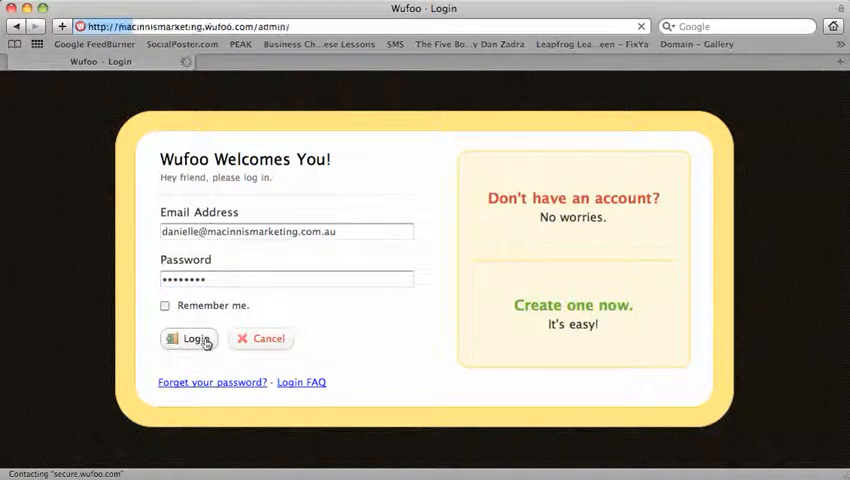
Step: Wait for the Form Manager to load, then browse the existing forms list and return to the top
left_click(190, 338)
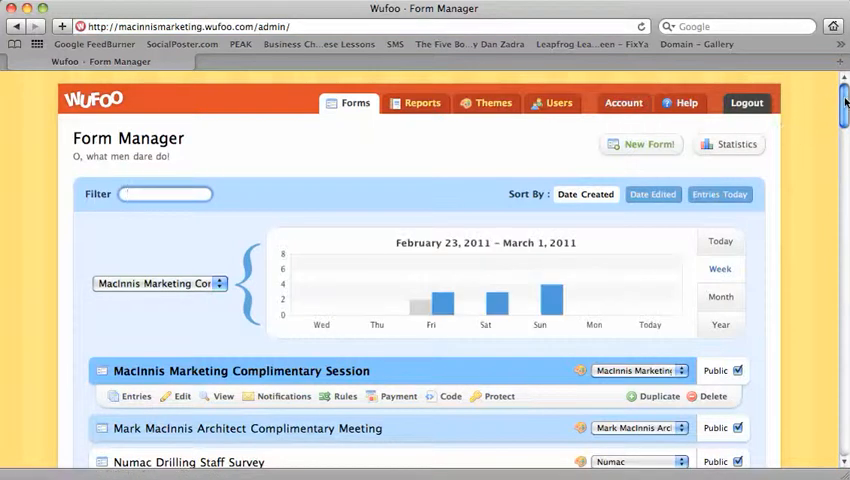
scroll("down", 3)
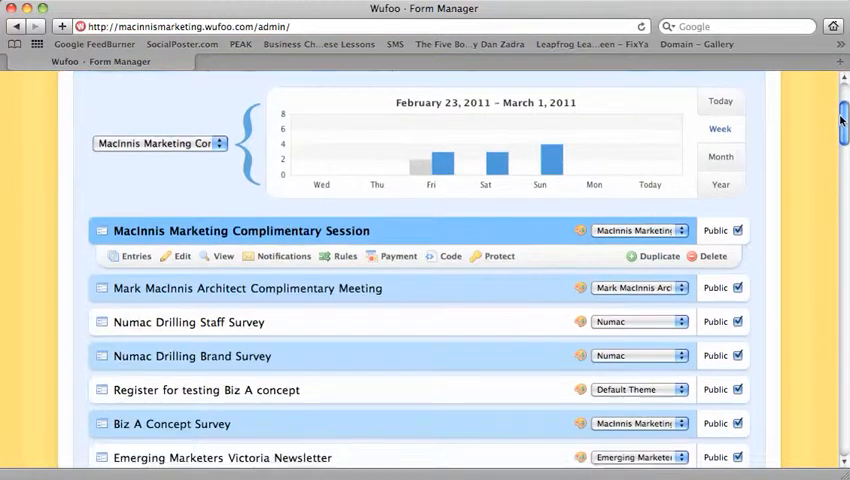
scroll("down", 3)
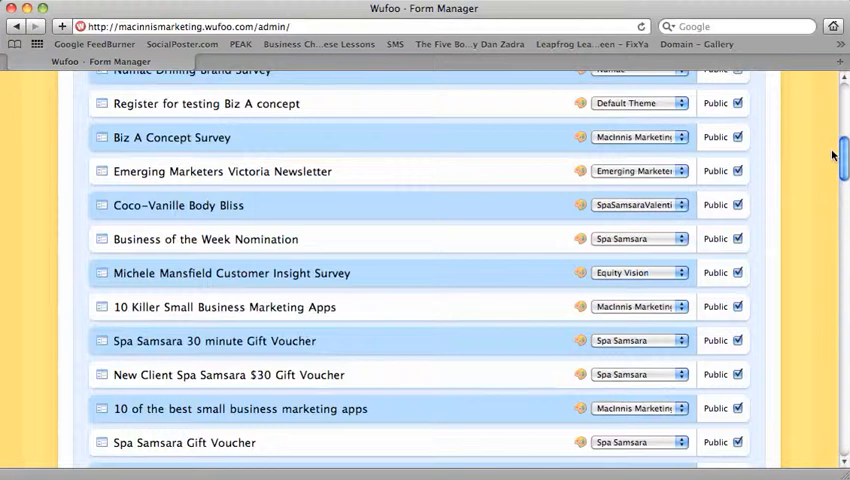
scroll("up", 3)
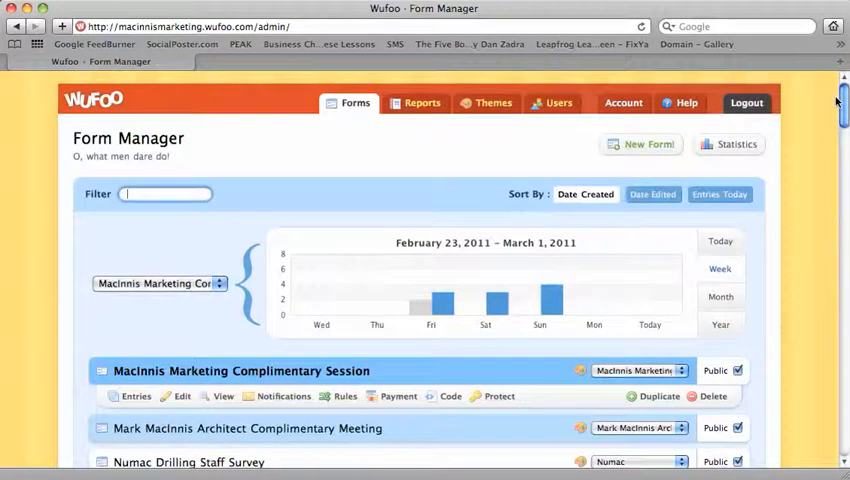
mouse_move(676, 273)
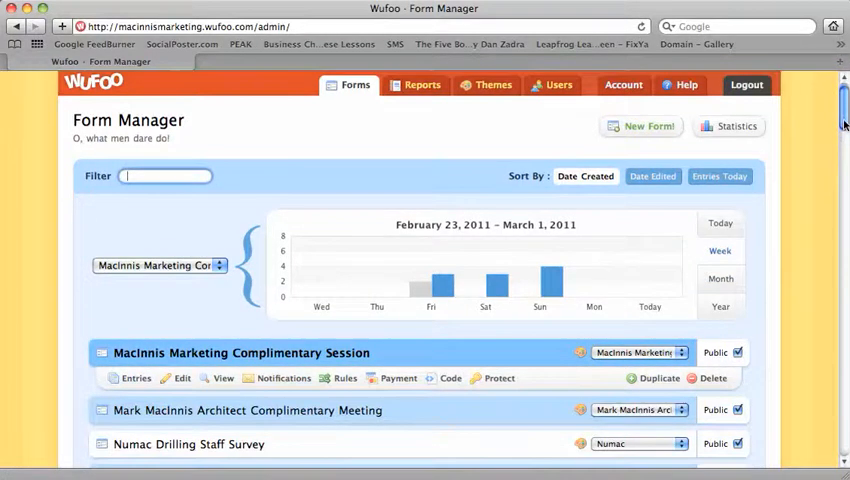
scroll("down", 3)
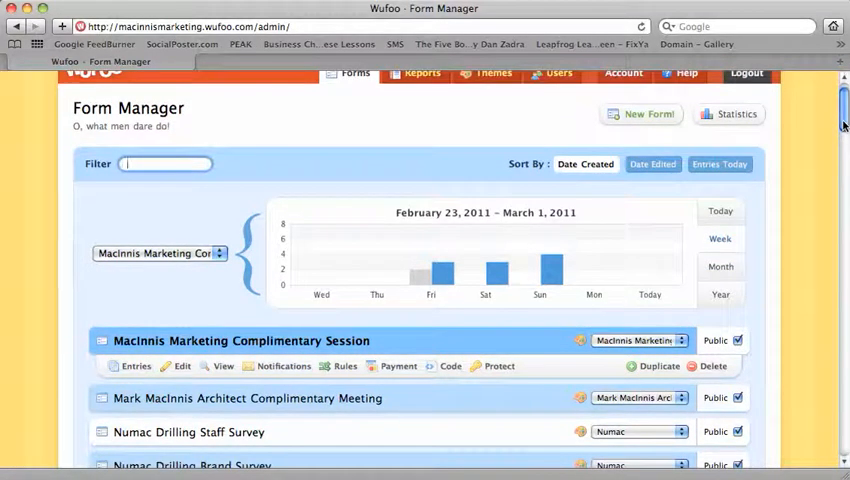
scroll("down", 3)
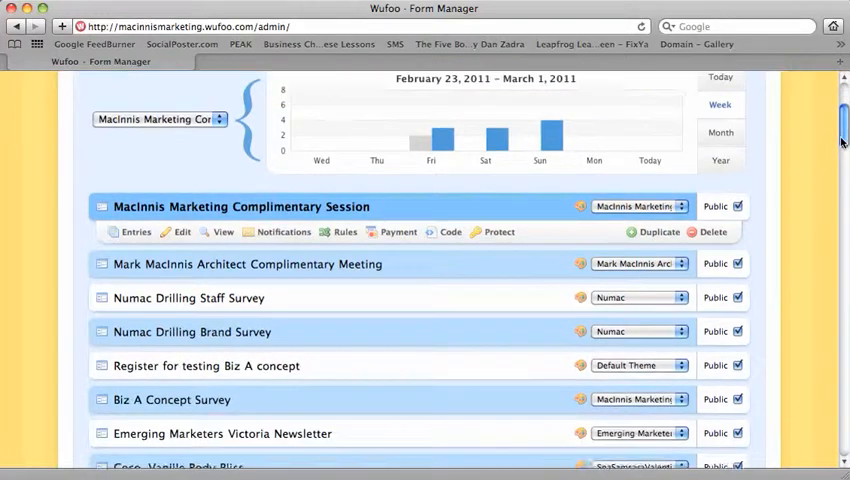
scroll("up", 3)
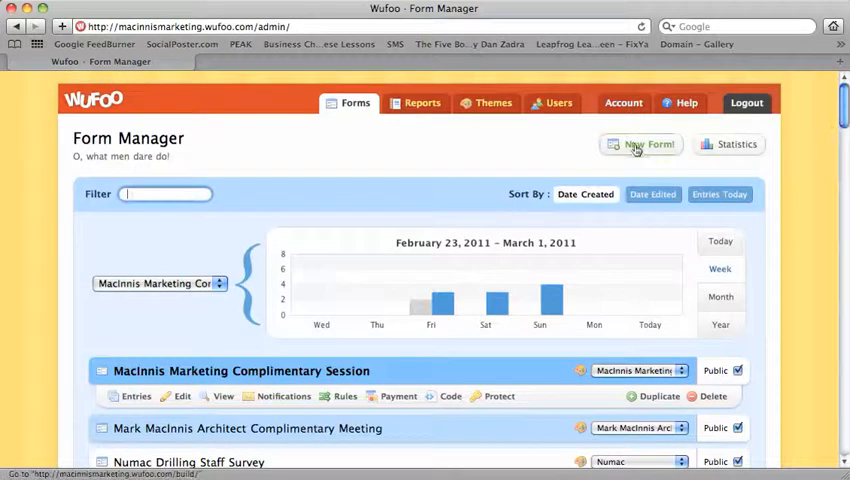
Step: Start a new form and name it 'Dan's Survey' in Form Settings
left_click(642, 143)
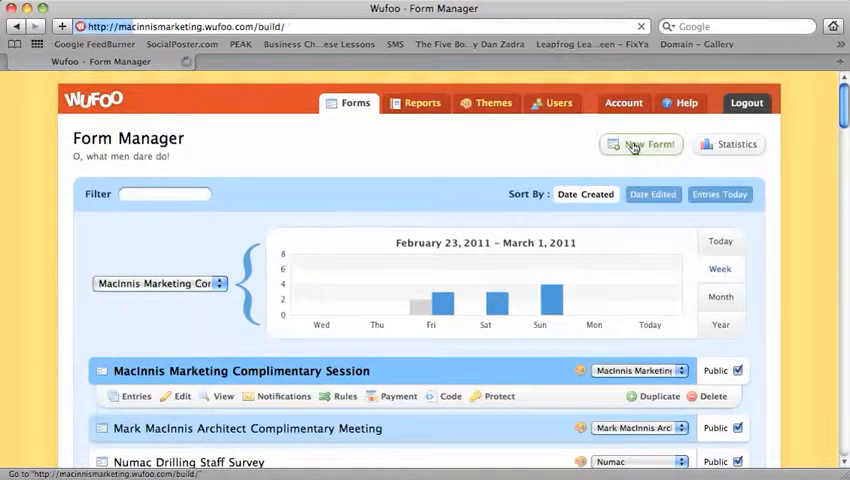
left_click(644, 144)
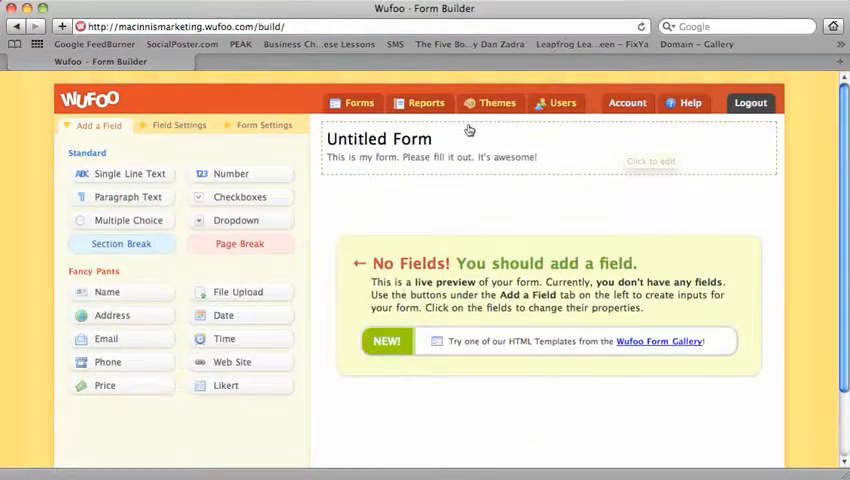
left_click(263, 111)
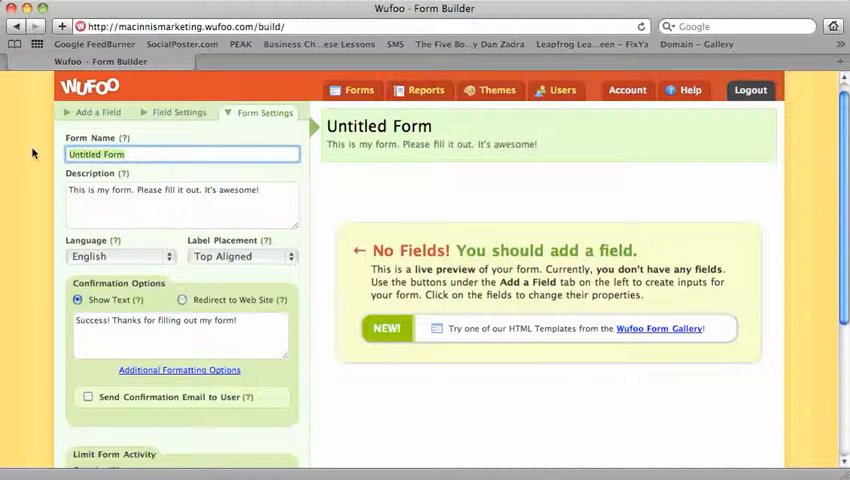
type("Dan's Survey")
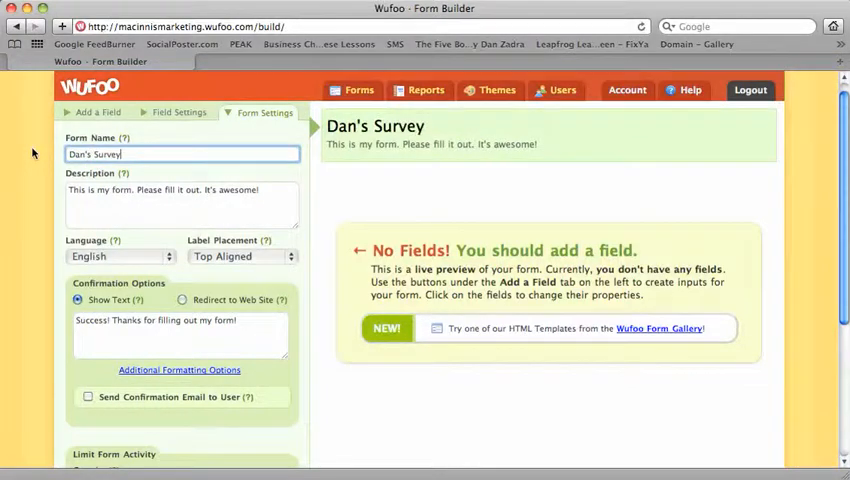
Step: Give the form the description 'Please fill out my survey'
left_click(180, 200)
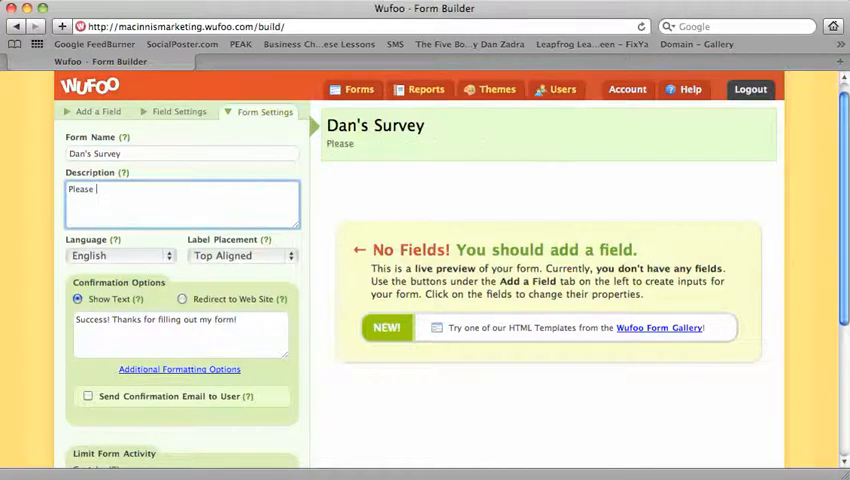
type("fill out my sur")
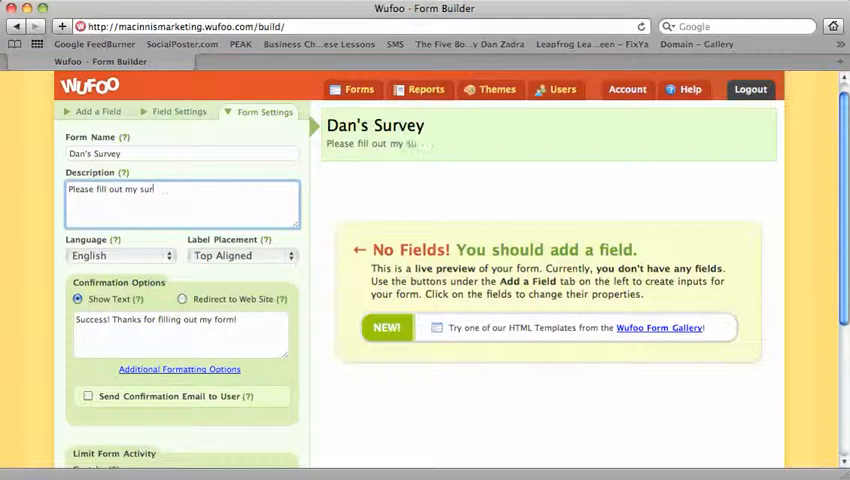
type("vey")
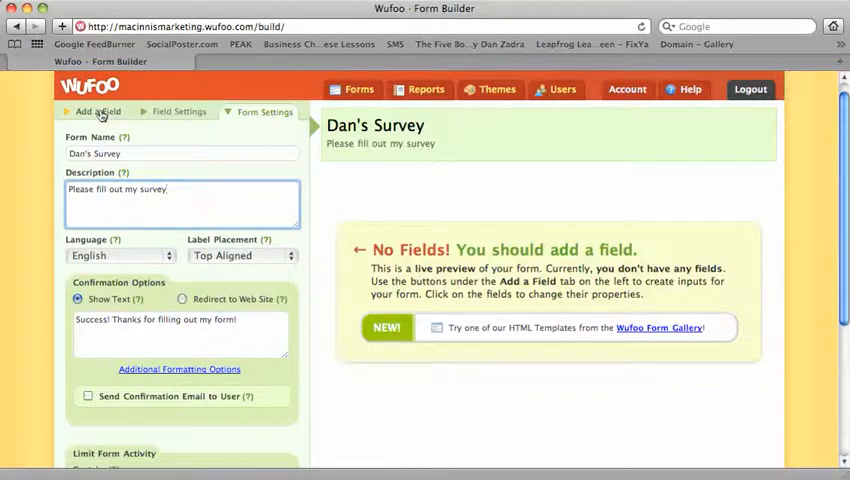
Step: Add Name, Address, Email and Multiple Choice fields to the survey
left_click(97, 111)
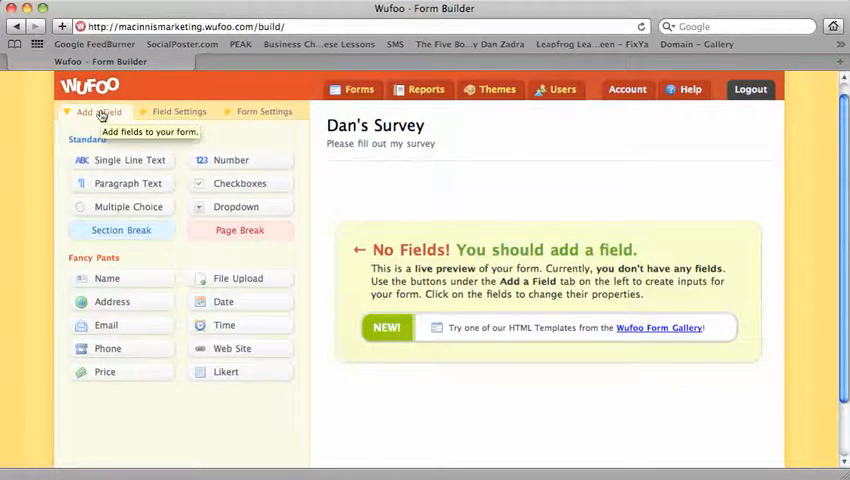
mouse_move(107, 278)
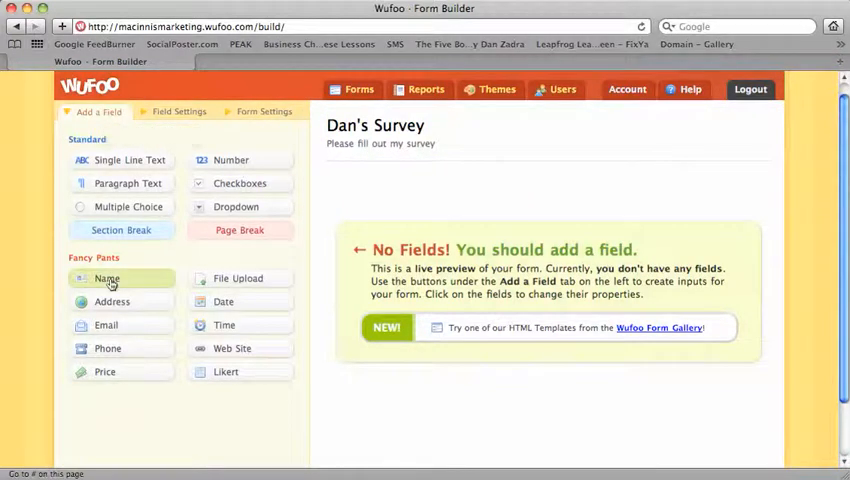
left_click(107, 278)
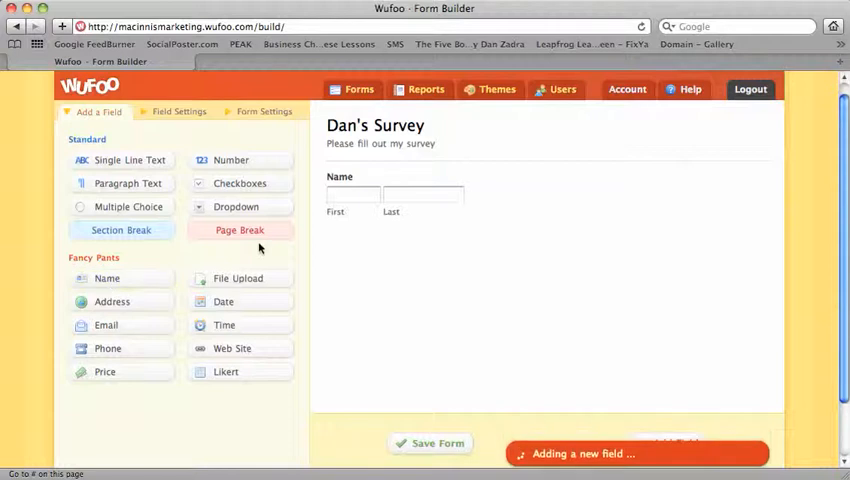
left_click(112, 301)
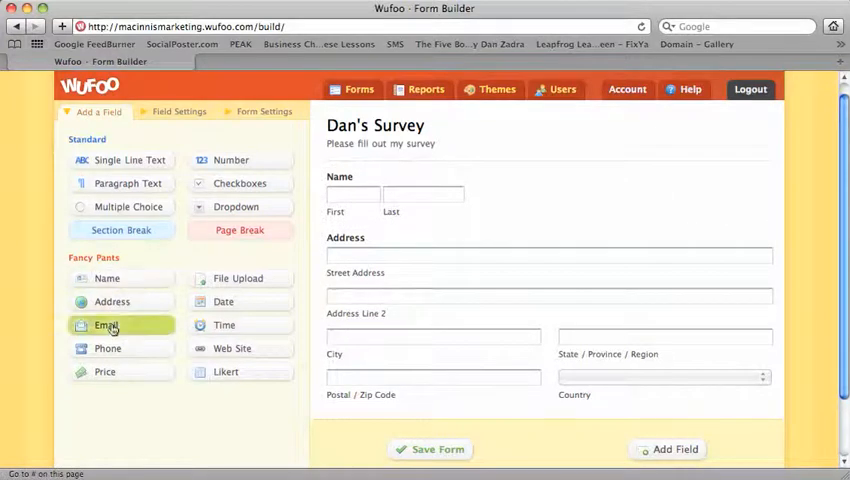
left_click(106, 324)
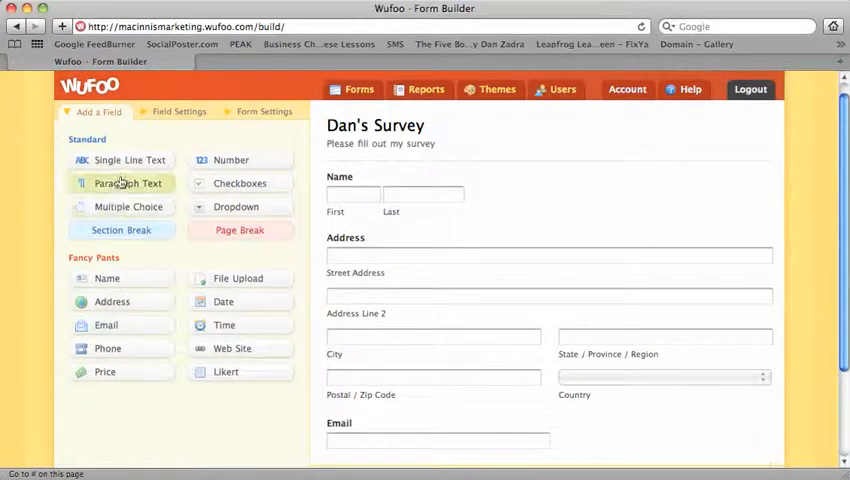
left_click(128, 207)
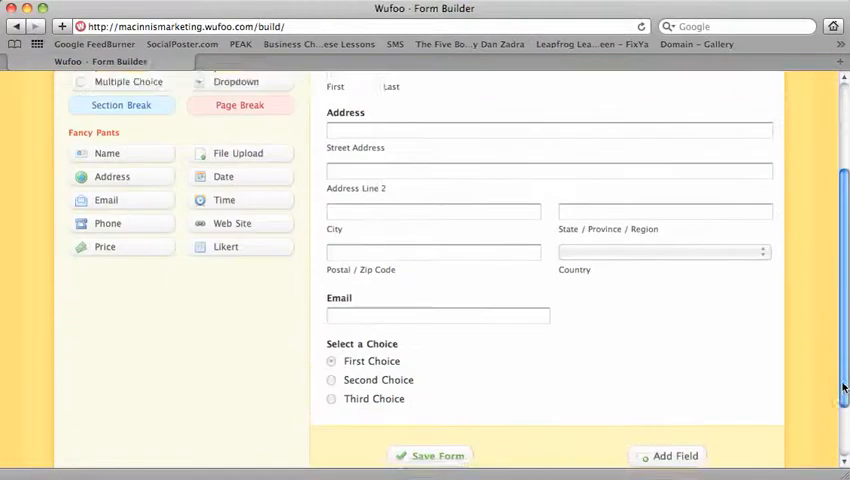
Step: Label the multiple choice field 'Do you like Dan's pasta sauce' with choices Yes, No, Kind of
left_click(362, 345)
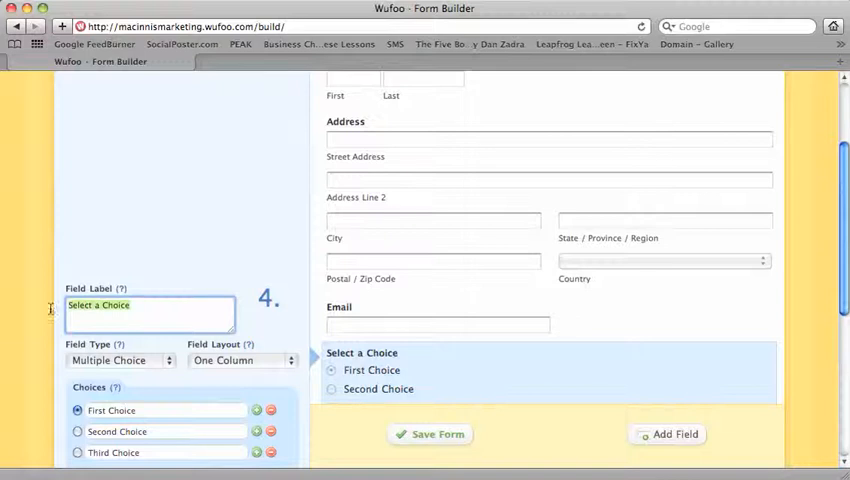
type("Do yo")
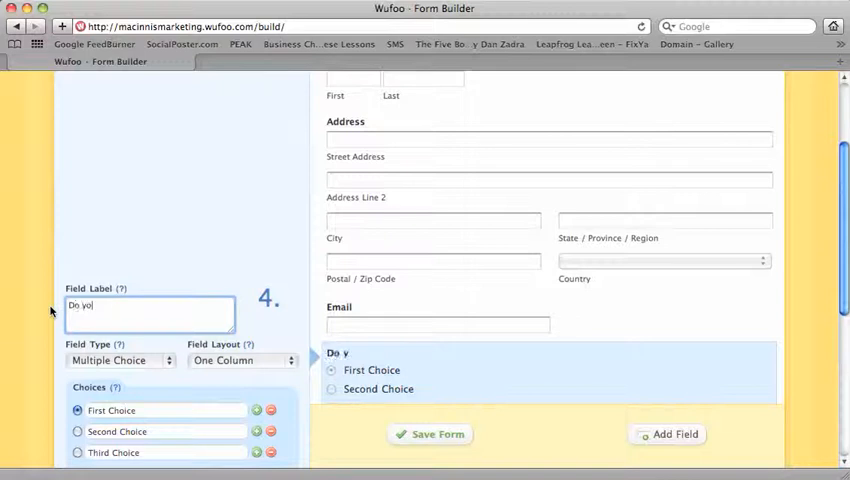
type("u like")
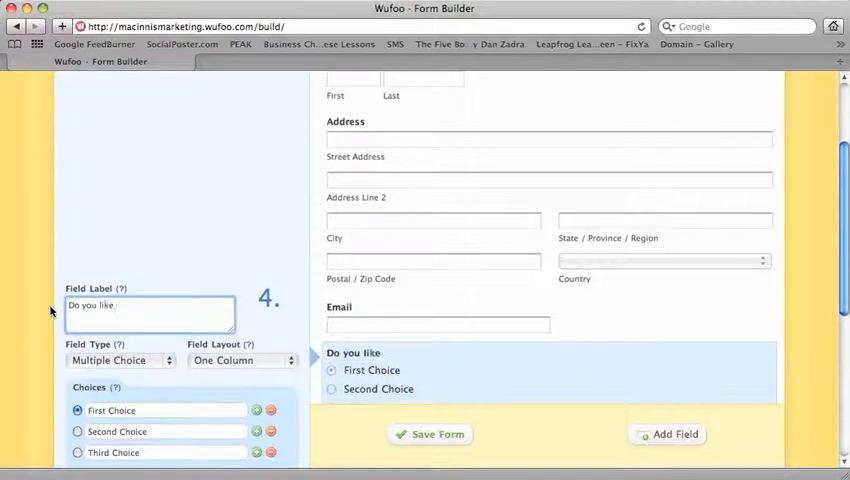
type("Dan's p")
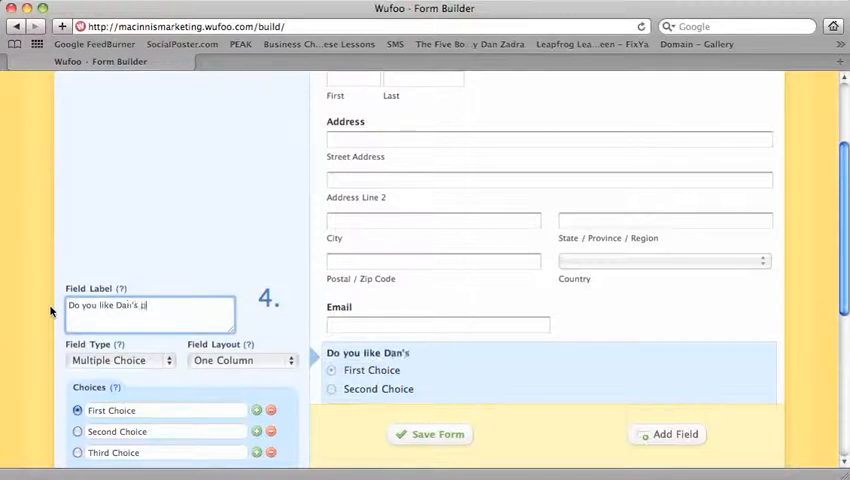
type("pasta sauce")
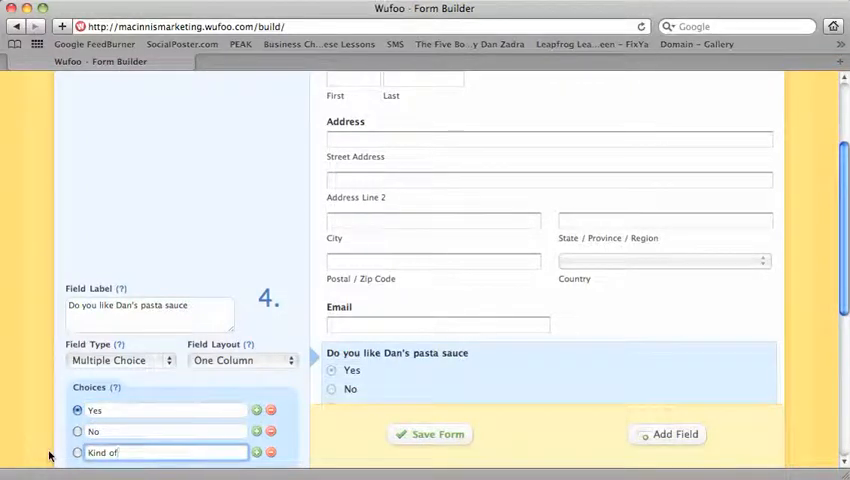
scroll("down", 3)
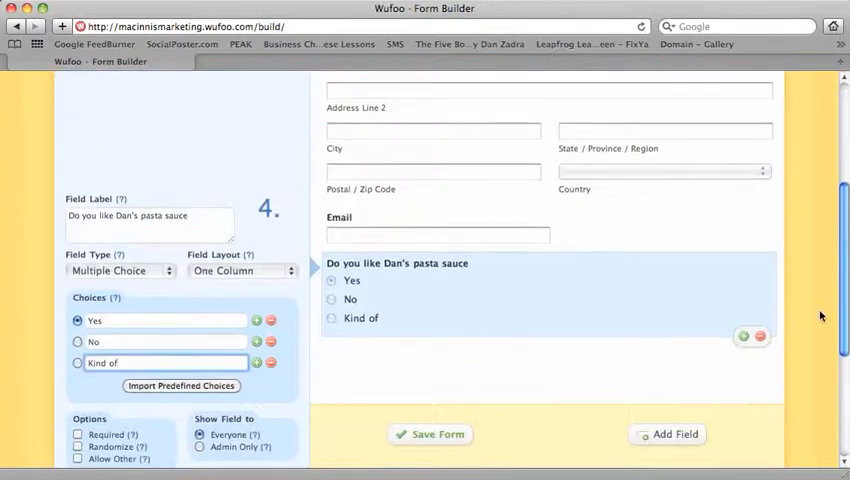
scroll("up", 3)
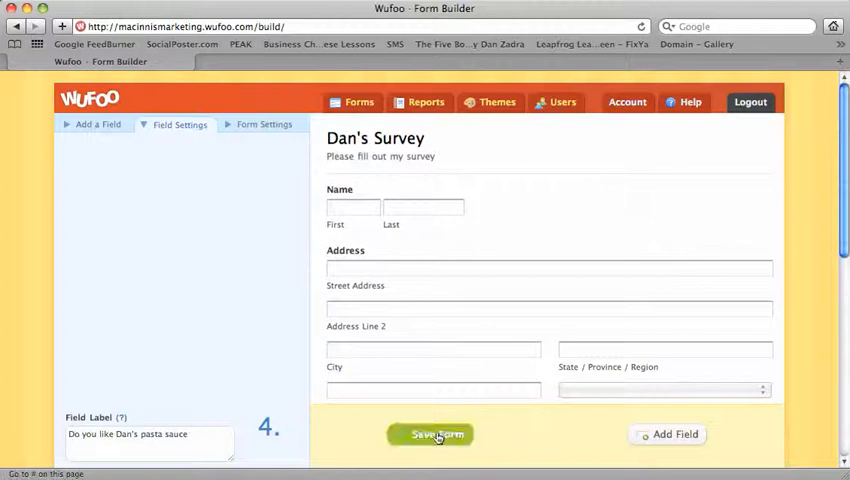
Step: Save Dan's Survey and enter an inbox notification email address
left_click(430, 434)
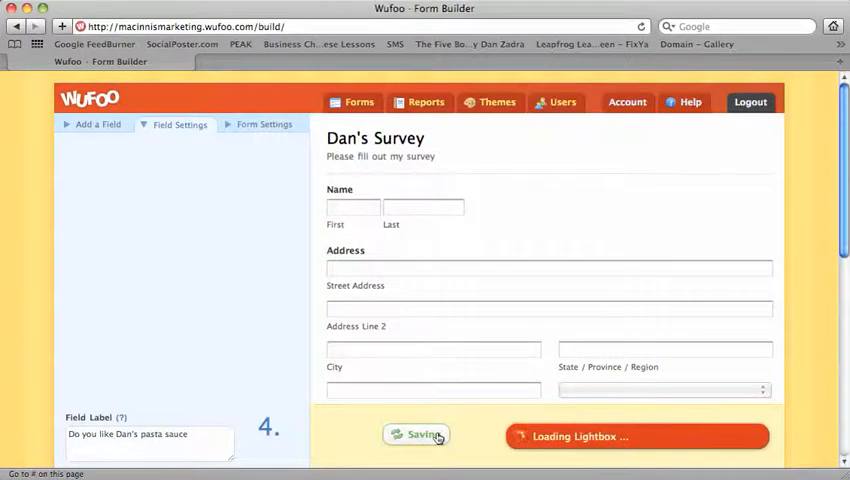
left_click(417, 436)
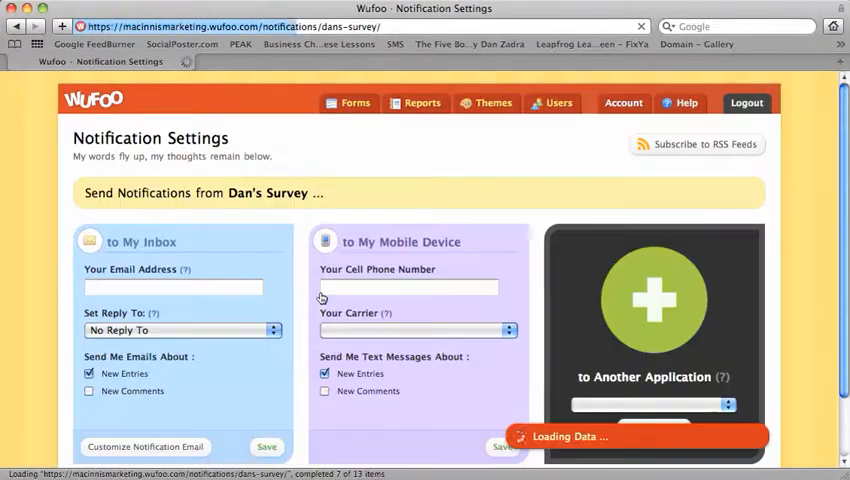
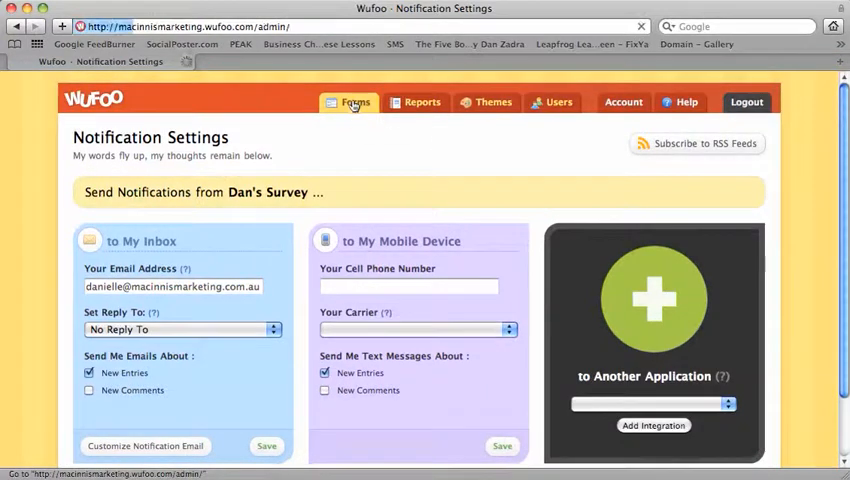
Step: View Dan's Survey's embed code and direct link URL in the Form Code Manager
left_click(355, 102)
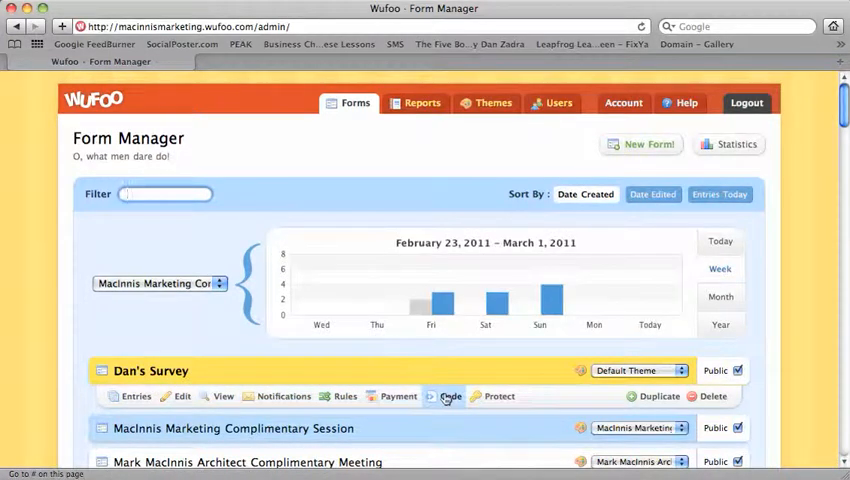
left_click(450, 396)
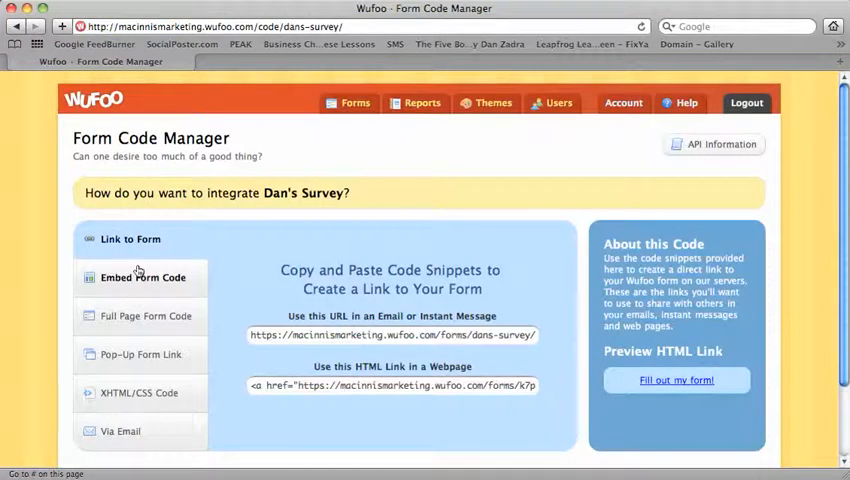
left_click(142, 277)
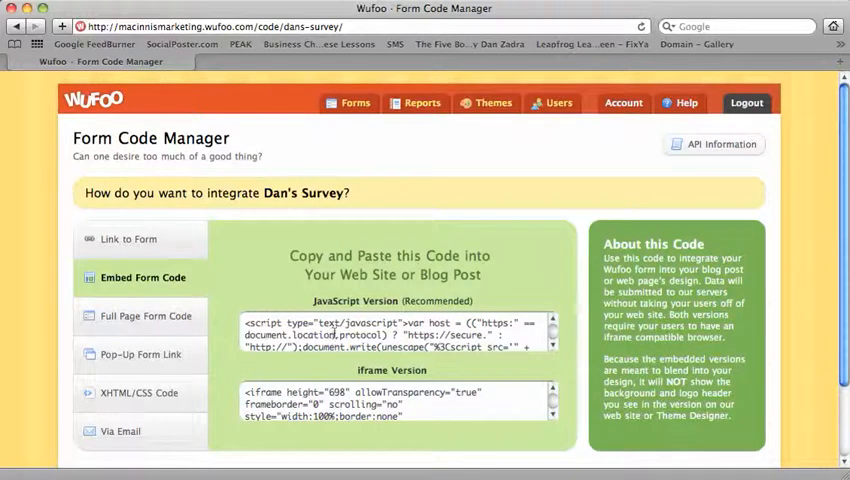
left_click(129, 239)
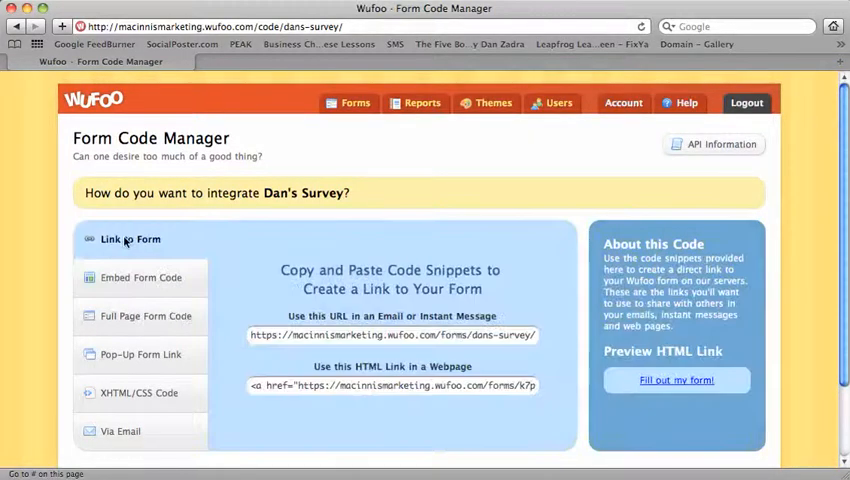
mouse_move(420, 317)
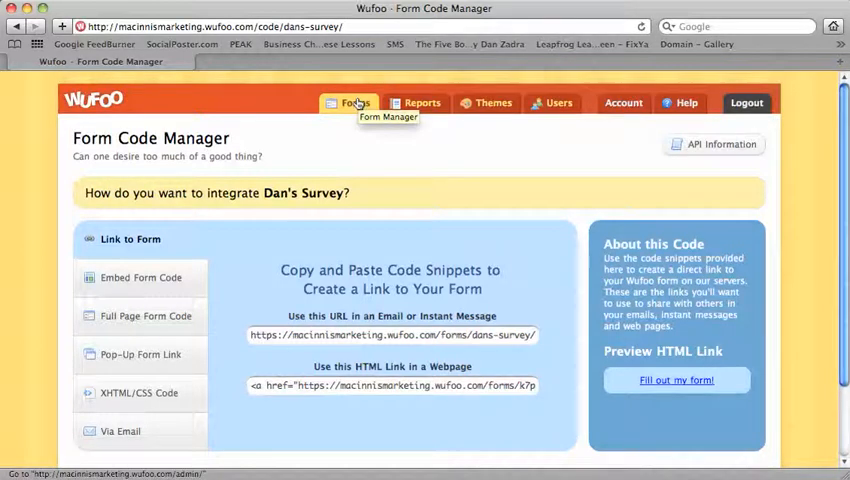
mouse_move(491, 102)
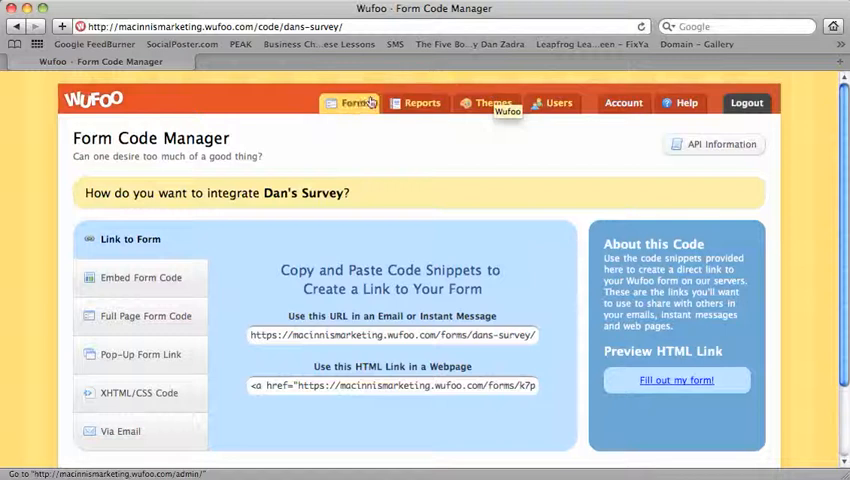
Step: Start a new untitled form and open the Wufoo Form Gallery of templates
left_click(355, 102)
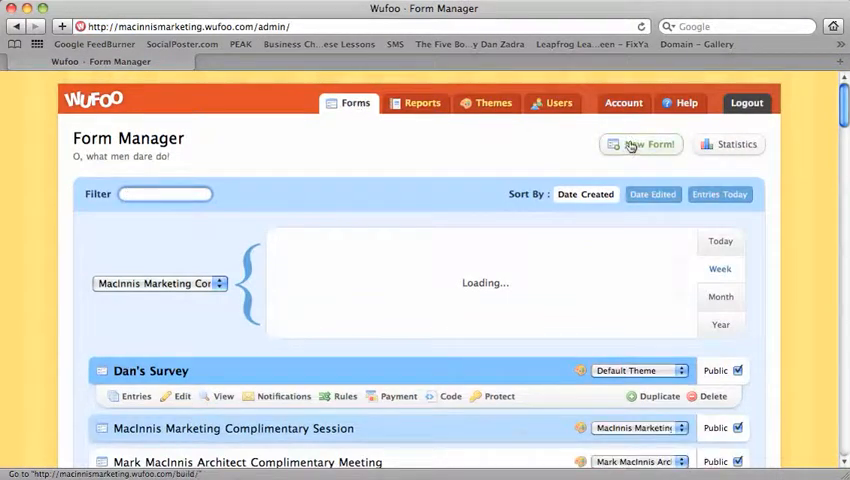
left_click(640, 144)
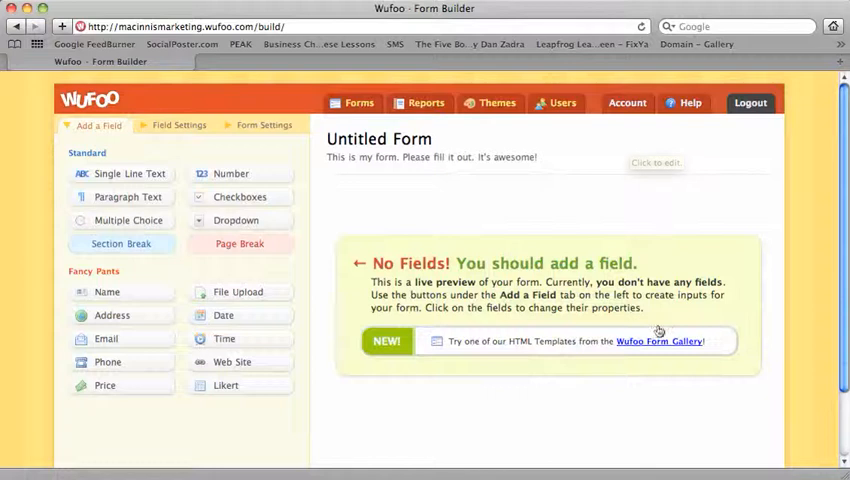
mouse_move(659, 341)
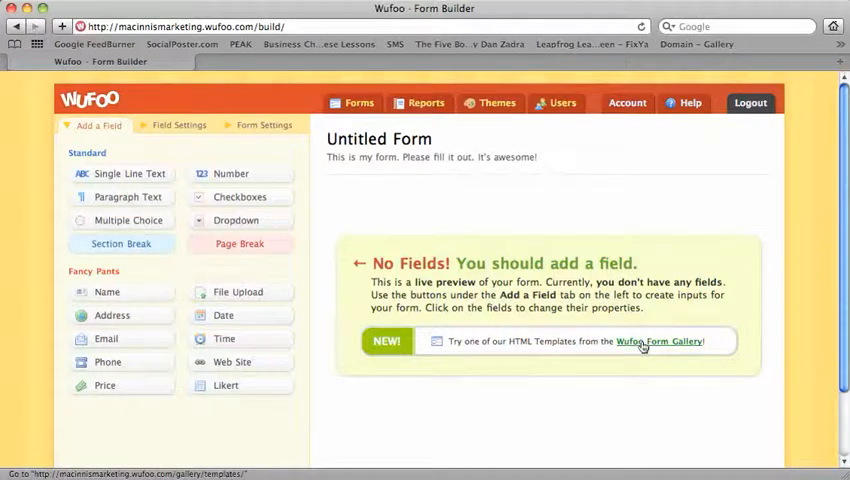
left_click(659, 341)
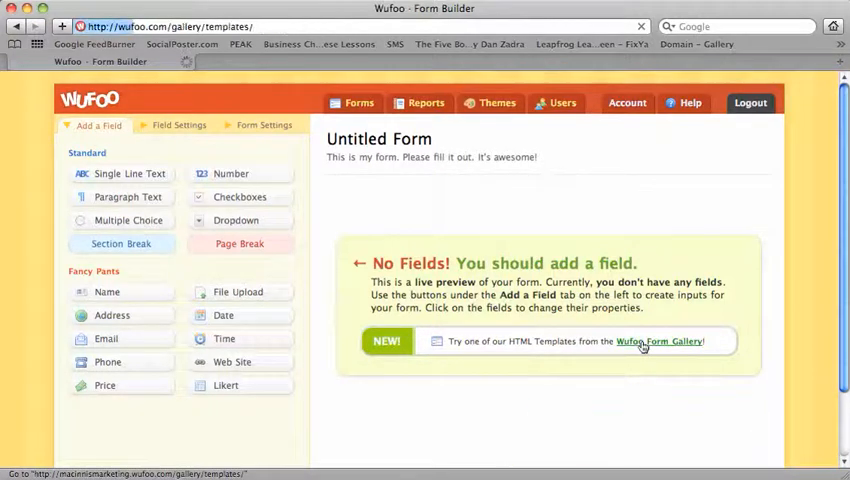
left_click(659, 341)
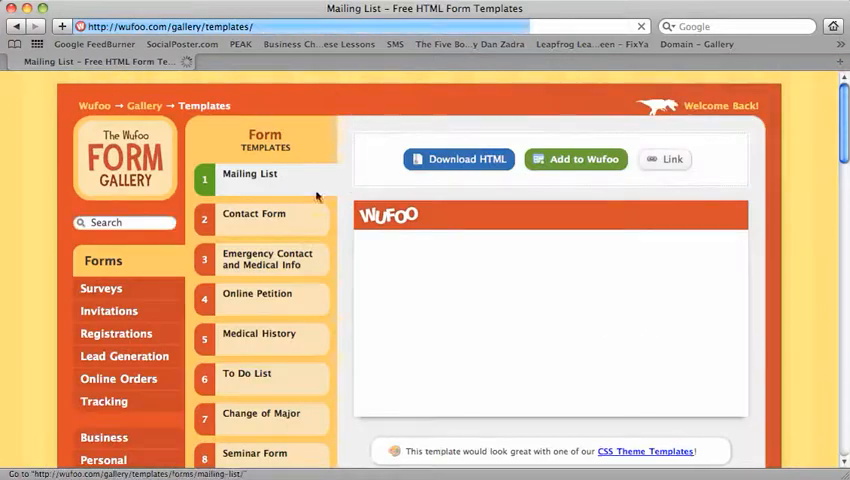
Step: Preview the Mailing List, Contact Form and Sales Lead Form gallery templates
left_click(250, 178)
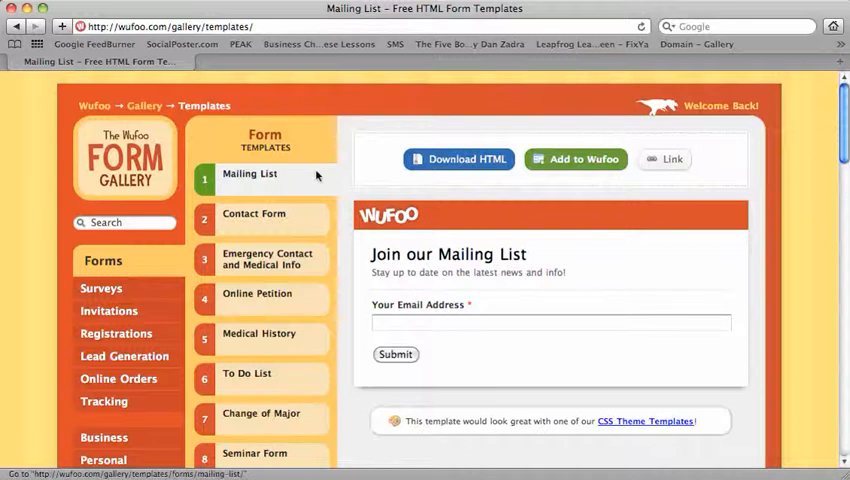
left_click(254, 218)
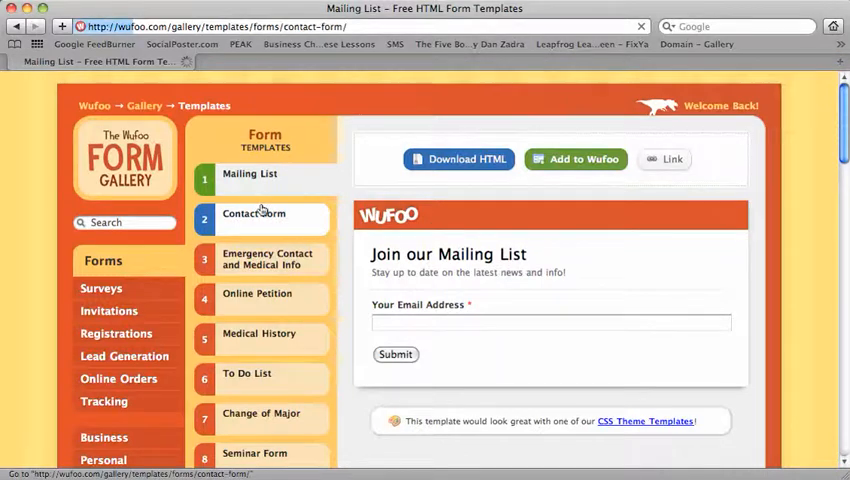
left_click(254, 213)
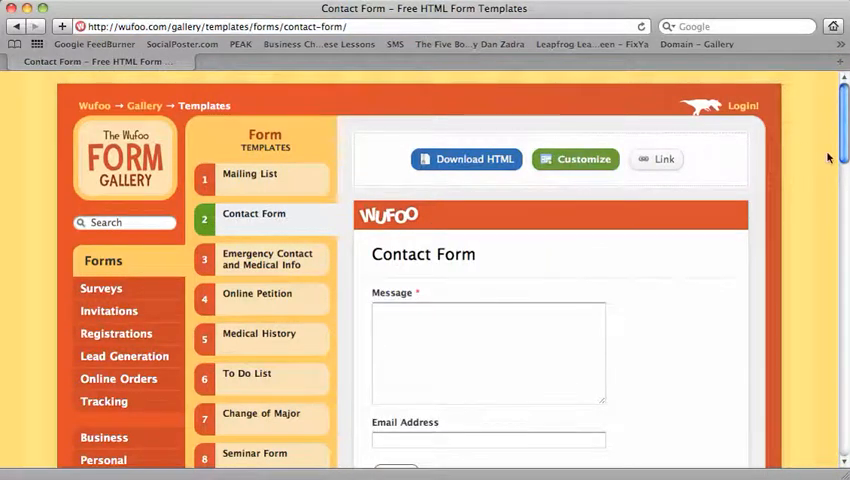
scroll("down", 3)
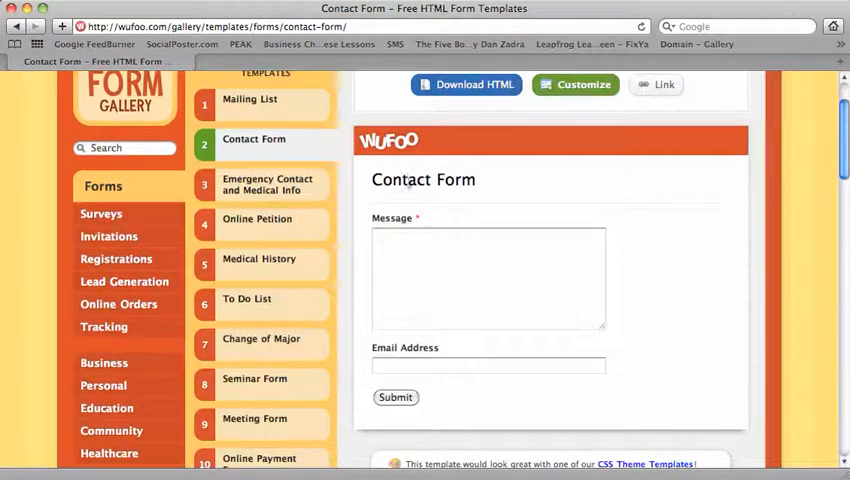
mouse_move(124, 281)
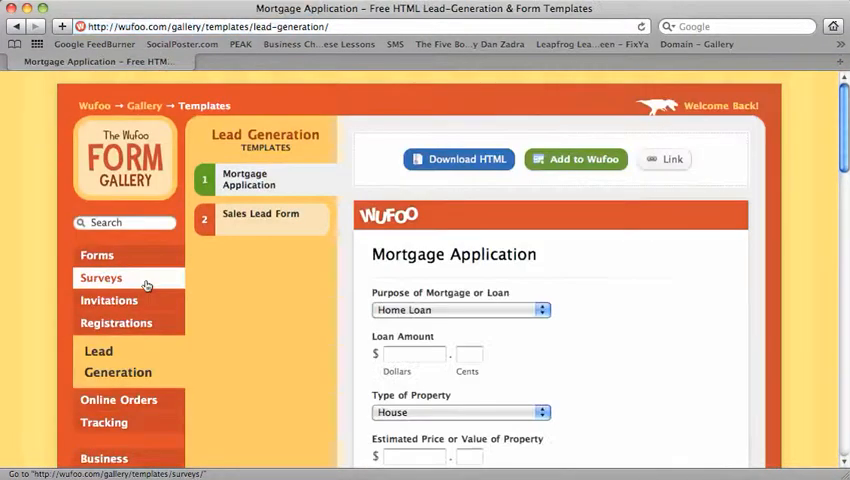
left_click(260, 218)
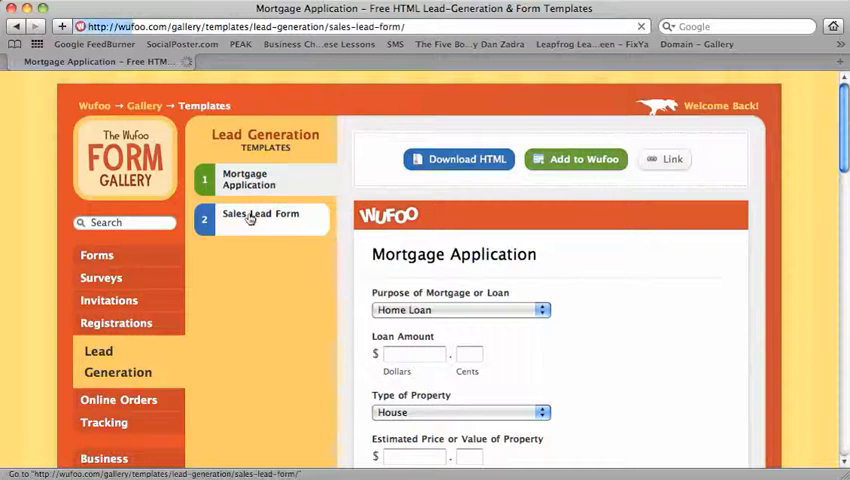
left_click(260, 218)
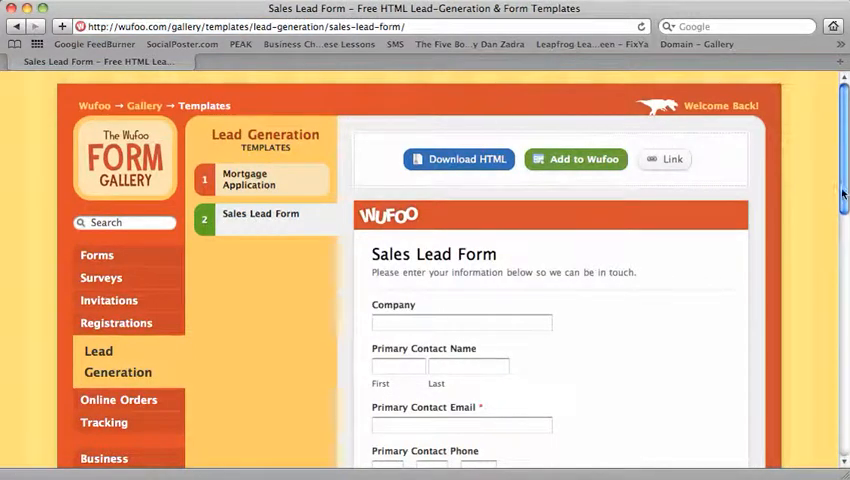
mouse_move(576, 159)
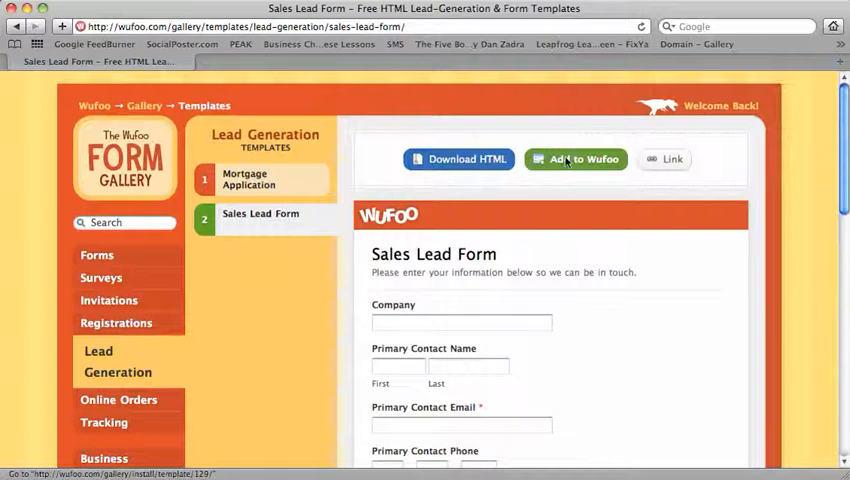
Step: Add the Sales Lead Form template to the account and apply the MacInnis Marketing theme
left_click(575, 159)
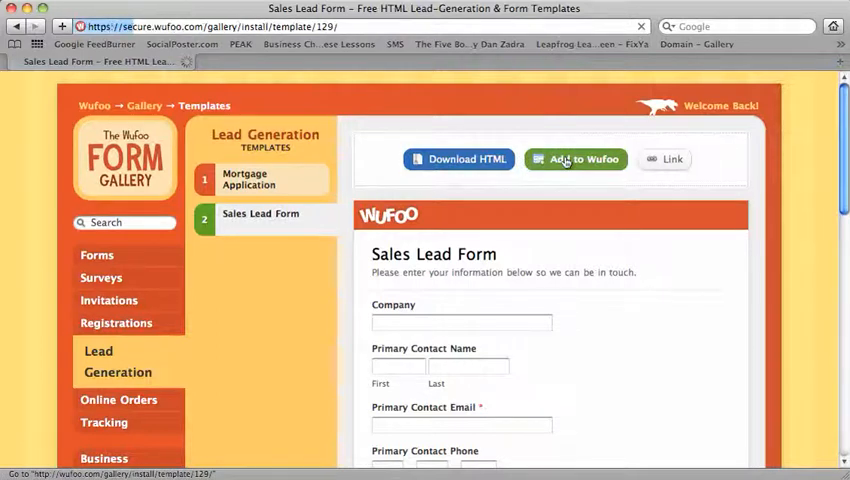
left_click(575, 159)
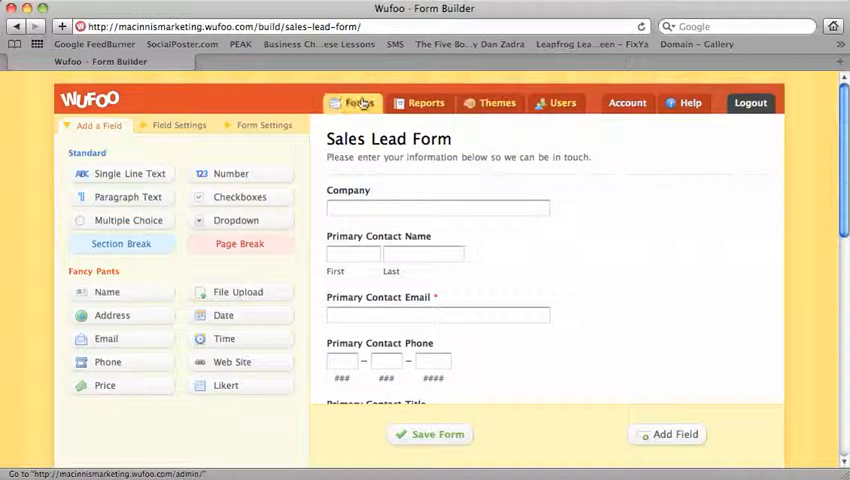
left_click(356, 102)
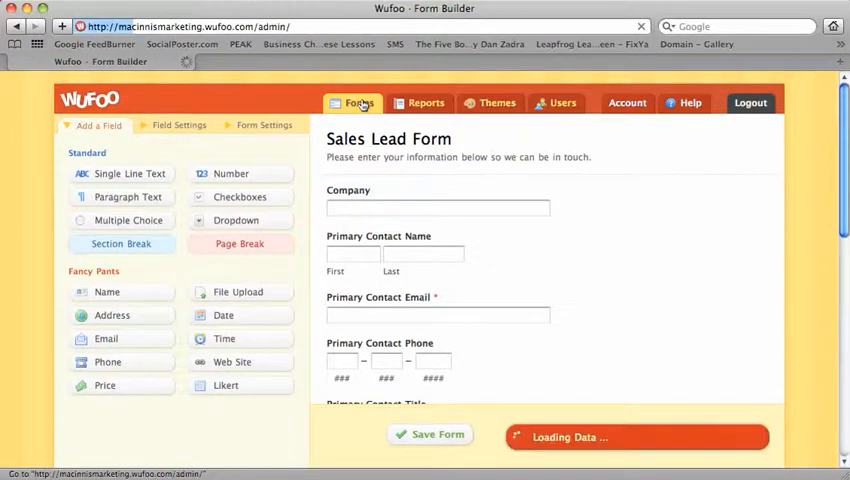
left_click(355, 103)
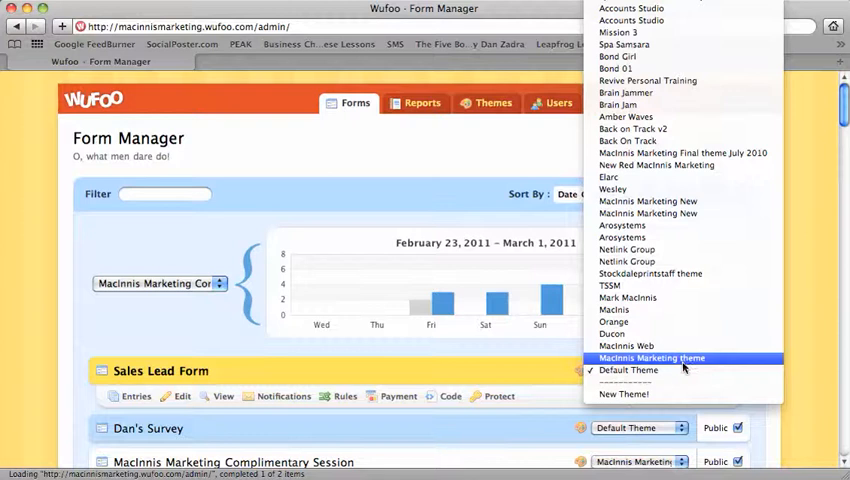
left_click(651, 358)
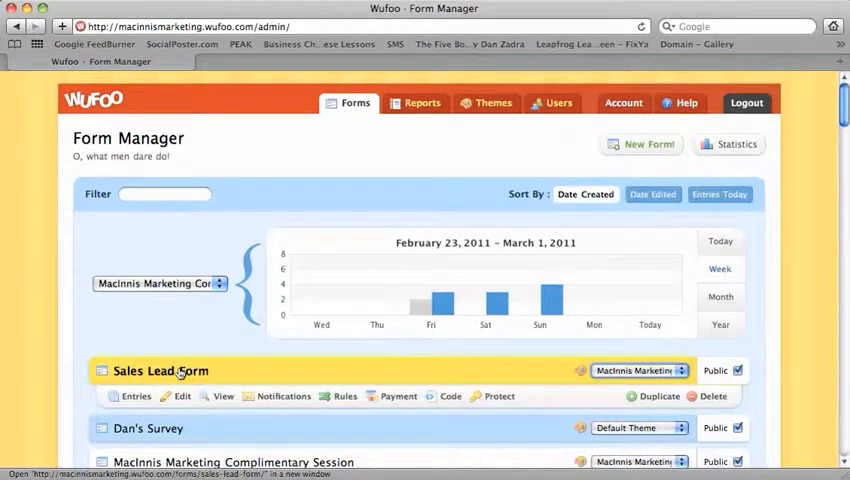
left_click(161, 371)
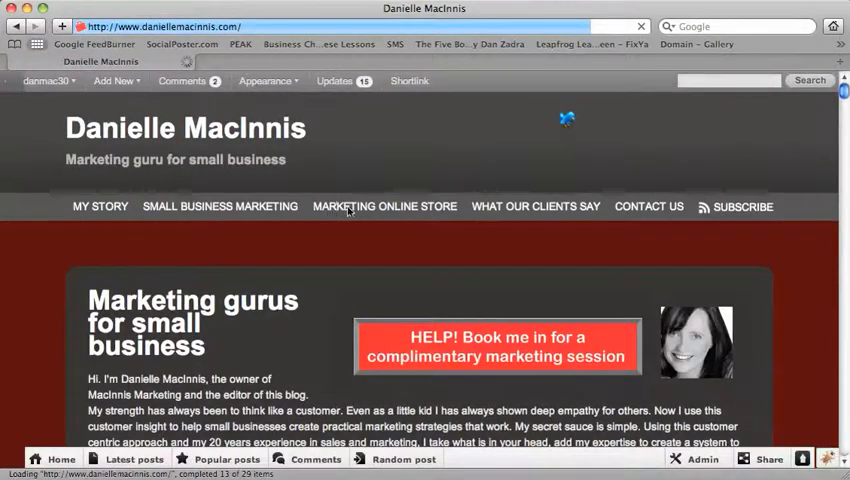
Step: Open Marketing Strategy Checklist from the MARKETING ONLINE STORE menu on Danielle MacInnis's site
left_click(384, 184)
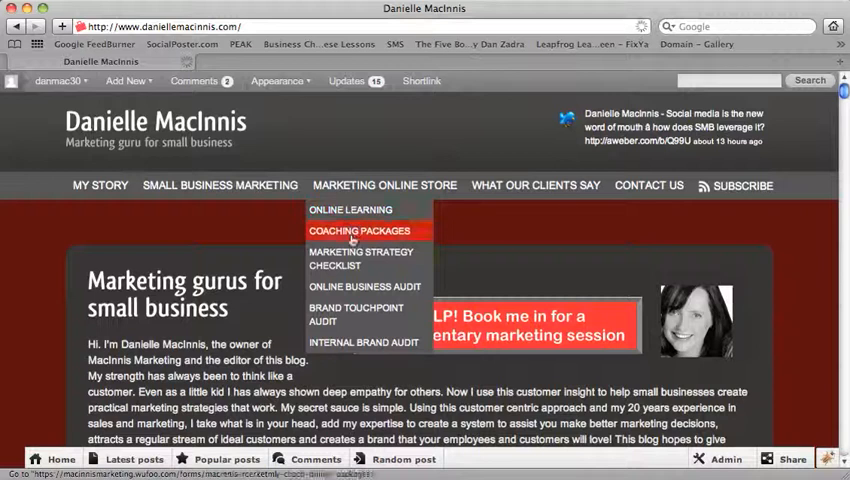
left_click(362, 258)
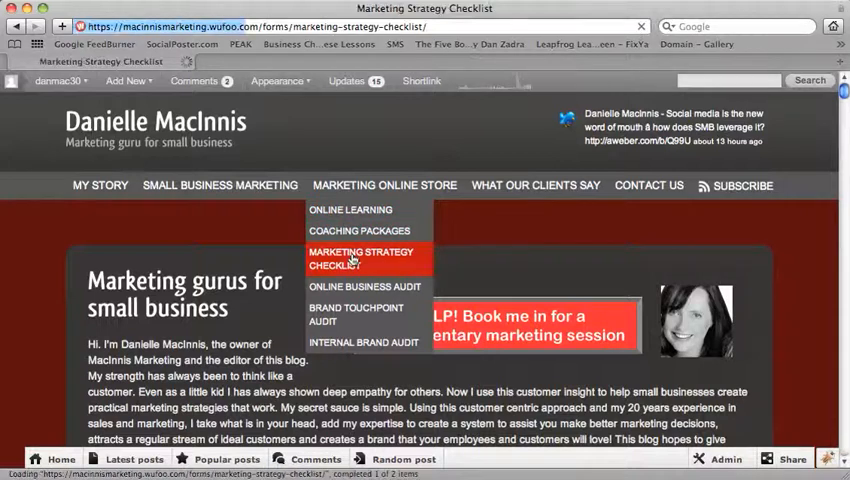
left_click(363, 258)
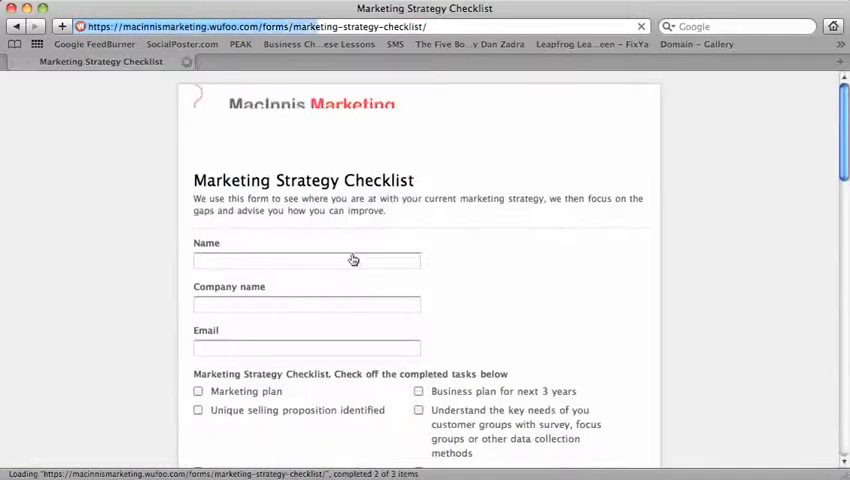